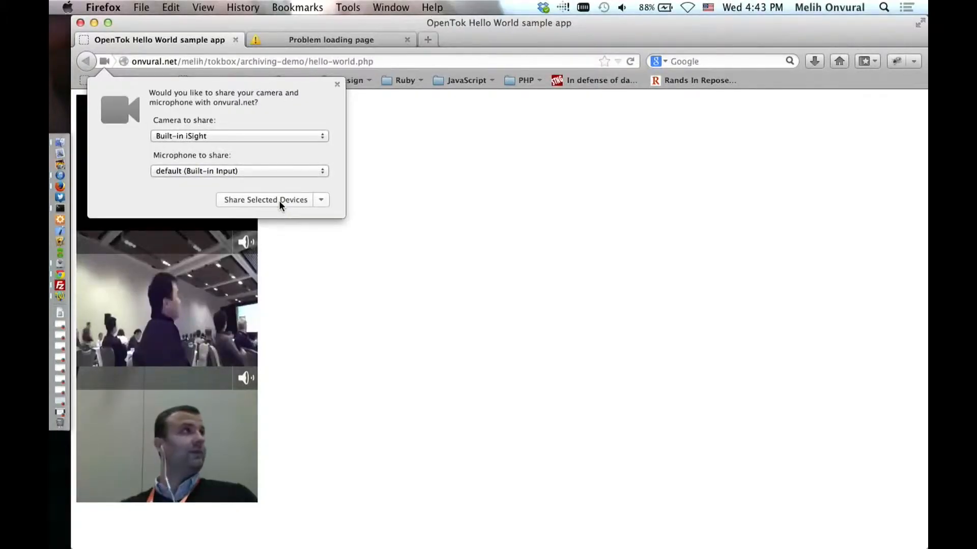
Step: Allow the hello-world.php sample page to use the camera and microphone
left_click(264, 200)
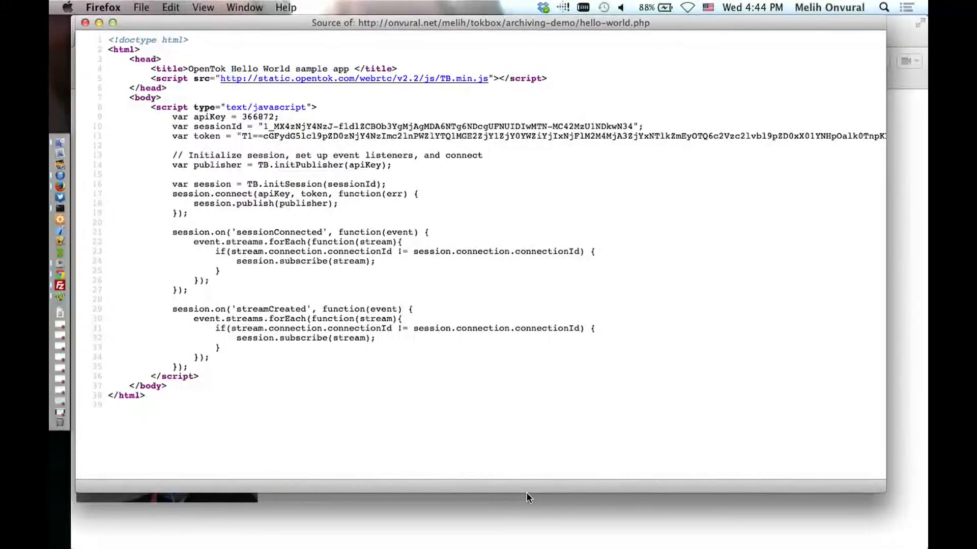
left_click_drag(258, 155, 172, 165)
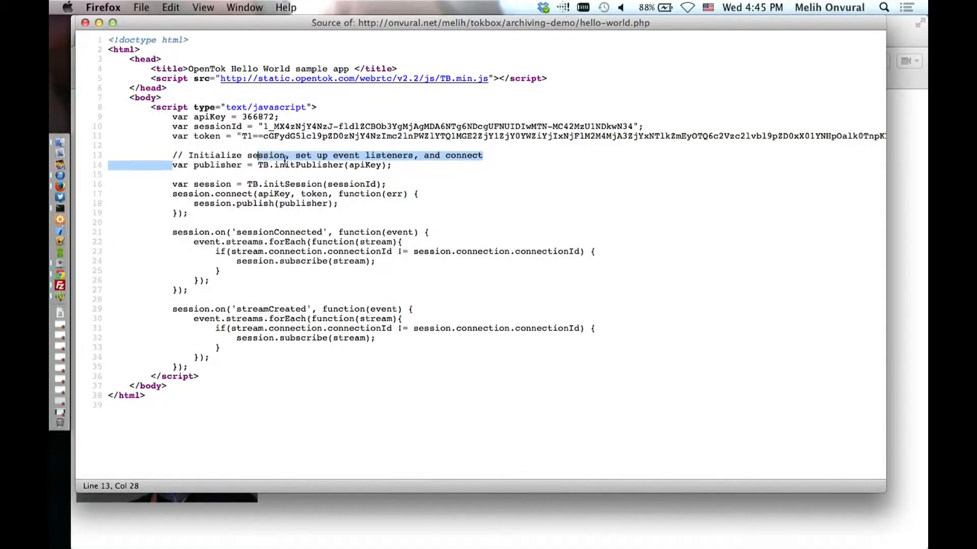
left_click(394, 165)
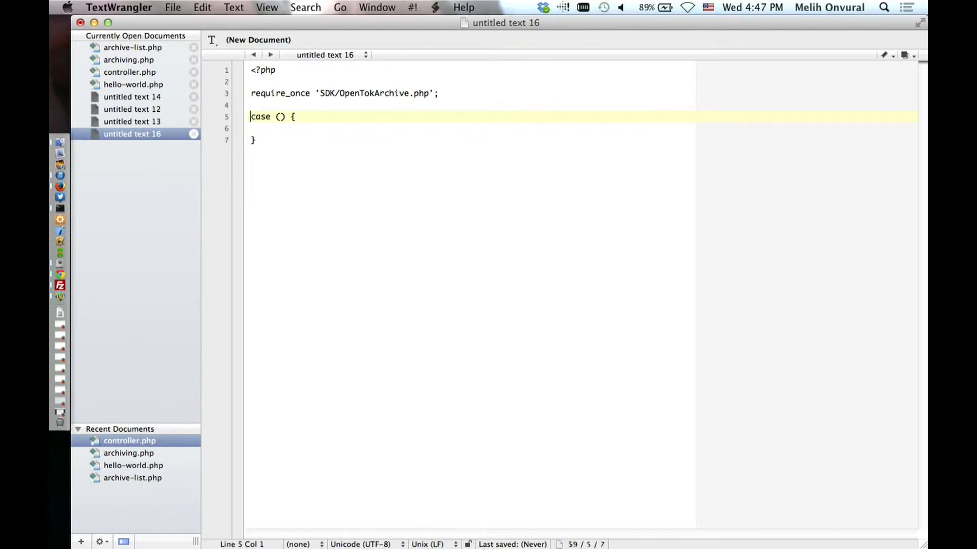
Step: Write switch ($_REQUEST['action']) with empty 'start' and 'stop' cases ending in break
type("switch")
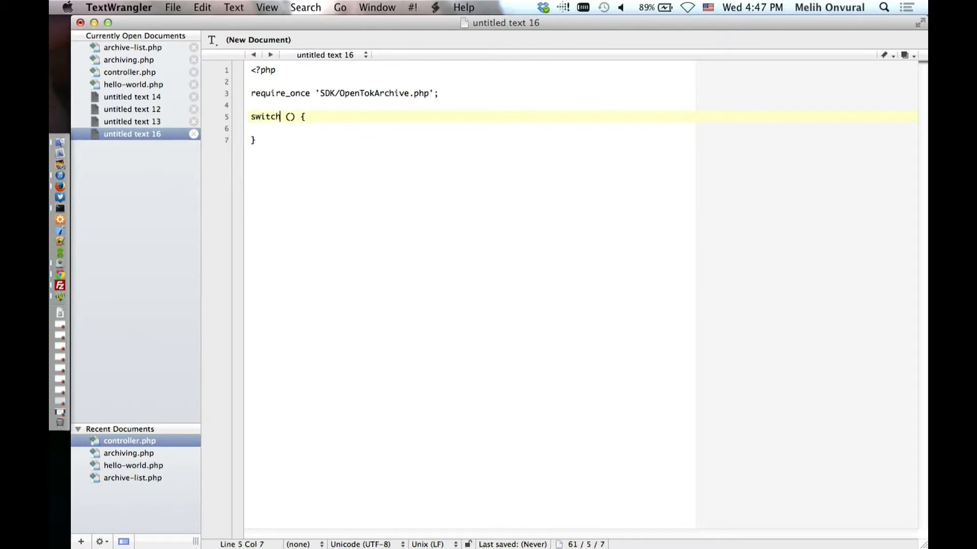
type("$_REQUE")
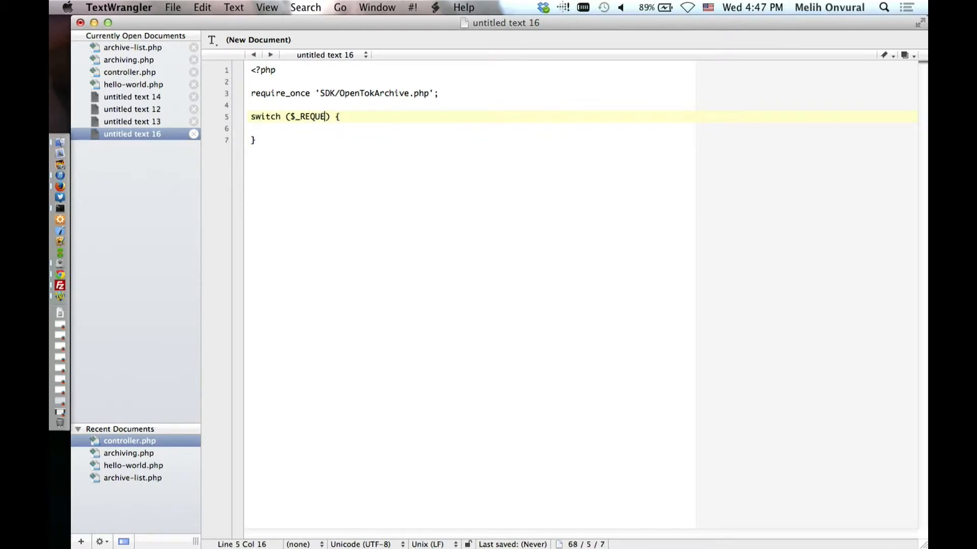
type("ST['action'")
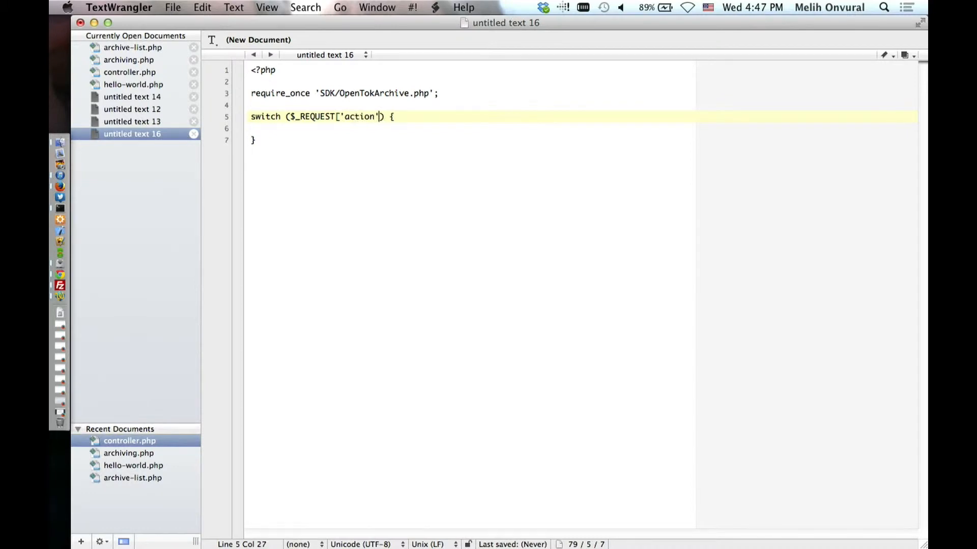
type("]")
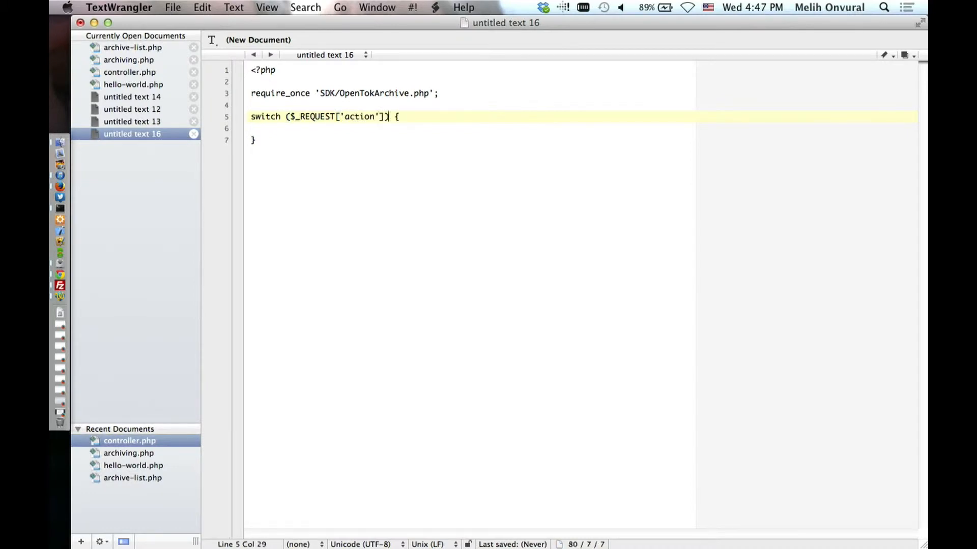
type("cc")
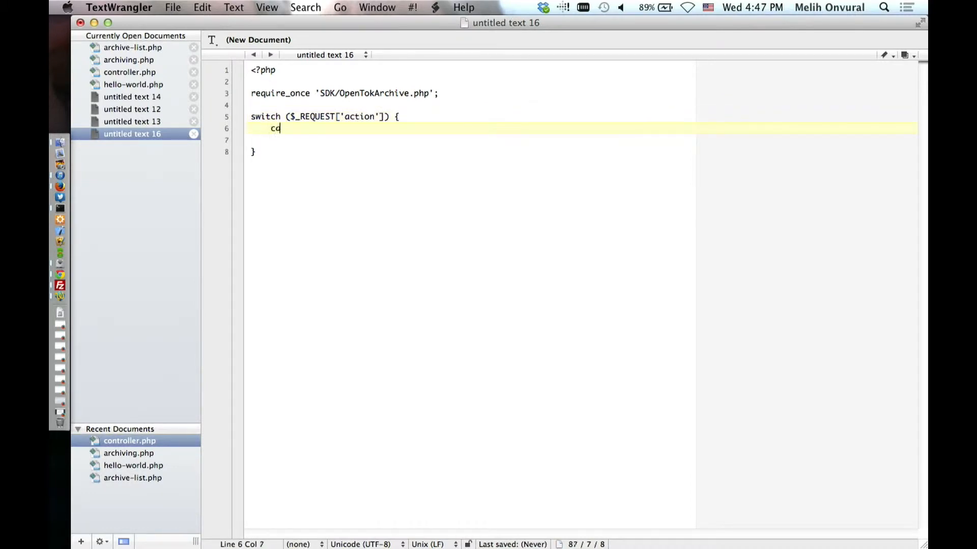
type("ase 'start':")
type("br")
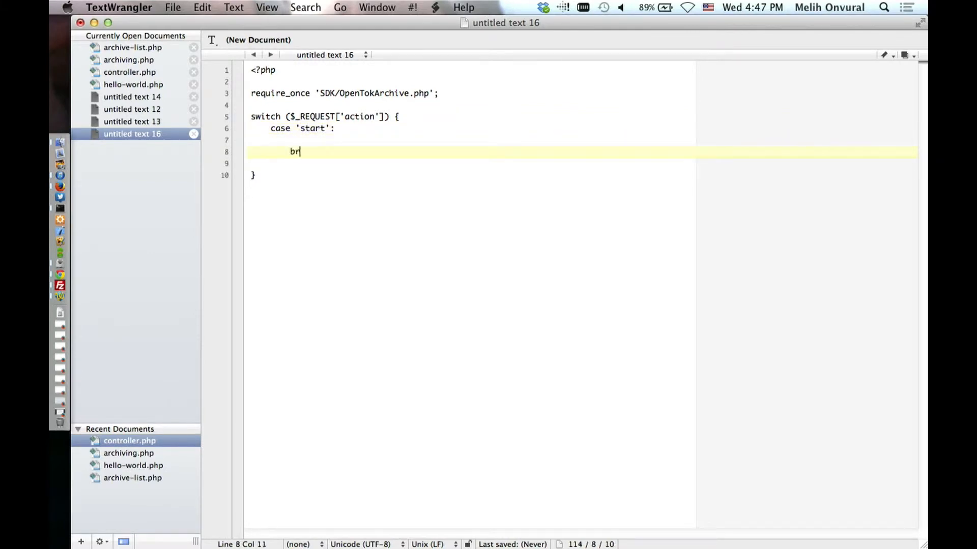
type("eak;")
left_click(580, 164)
type("case 'stop':")
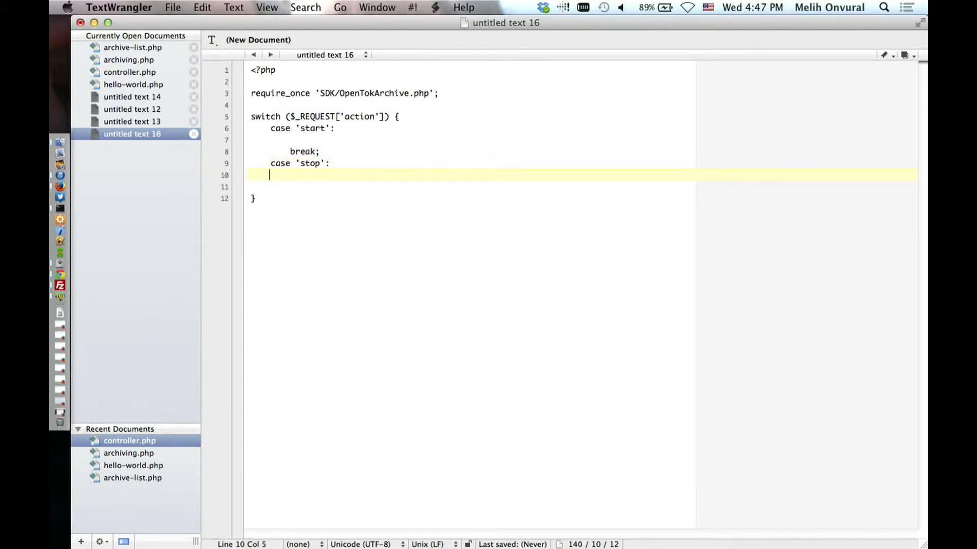
type("break;")
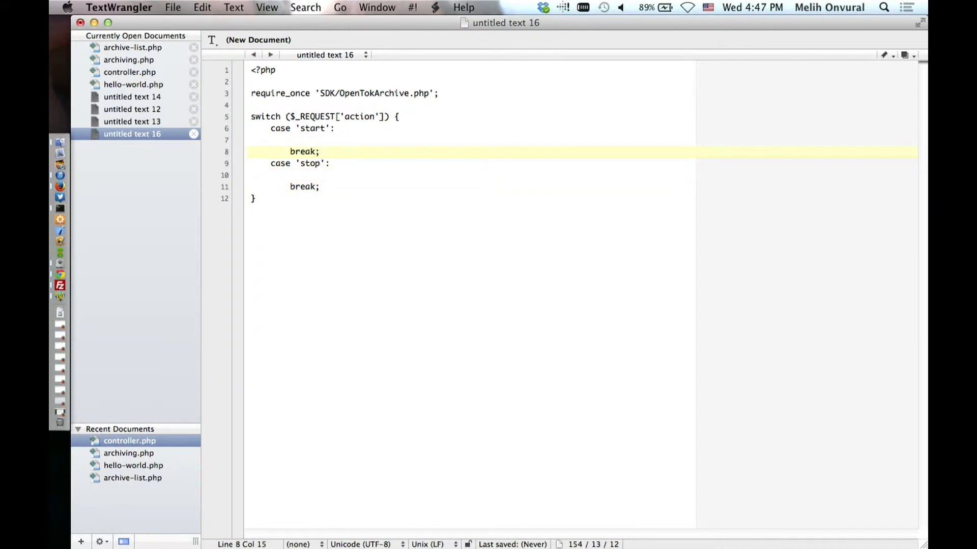
Step: Make the start case set $archiveId = OpenTokArchive::startArchive($_REQUEST['sessionId'])
type("$archive")
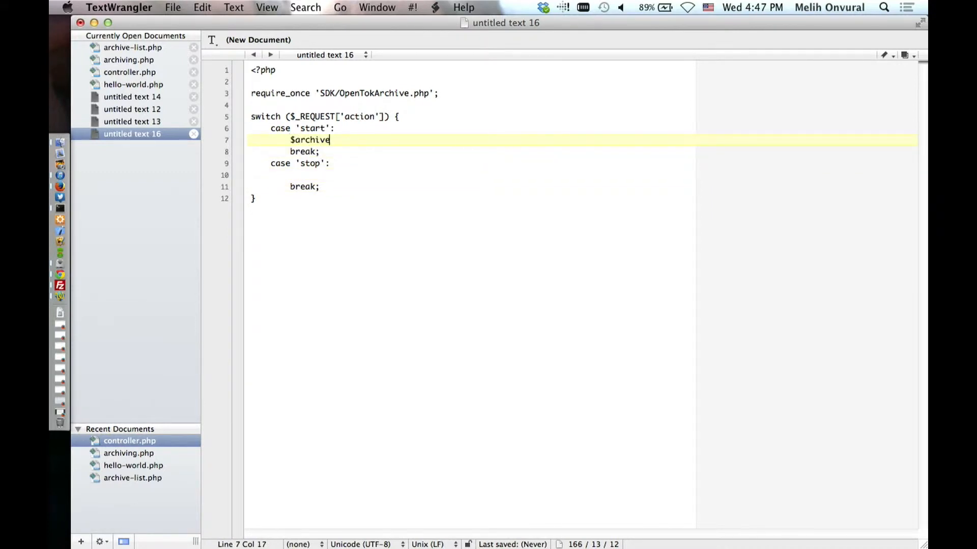
type("Id =")
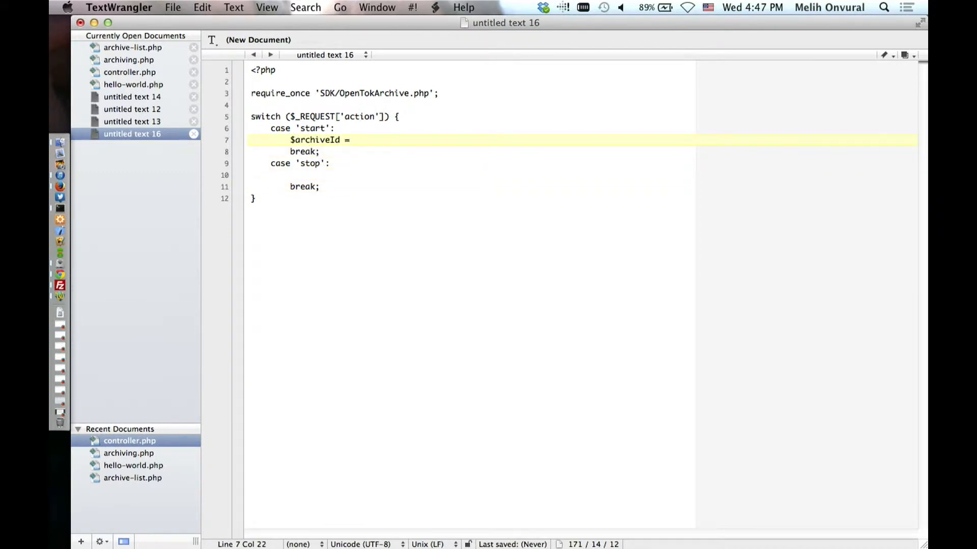
type("OpenTokA")
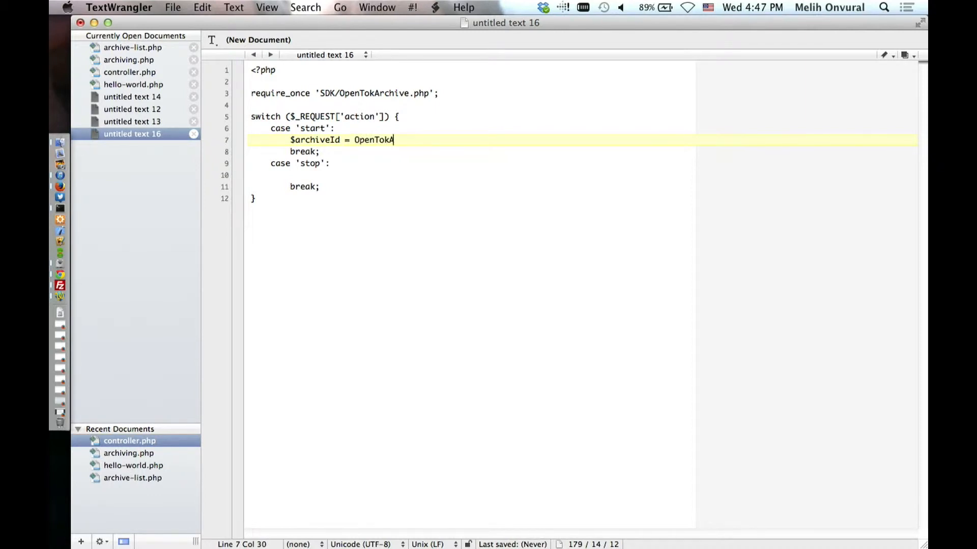
type("rchive::s")
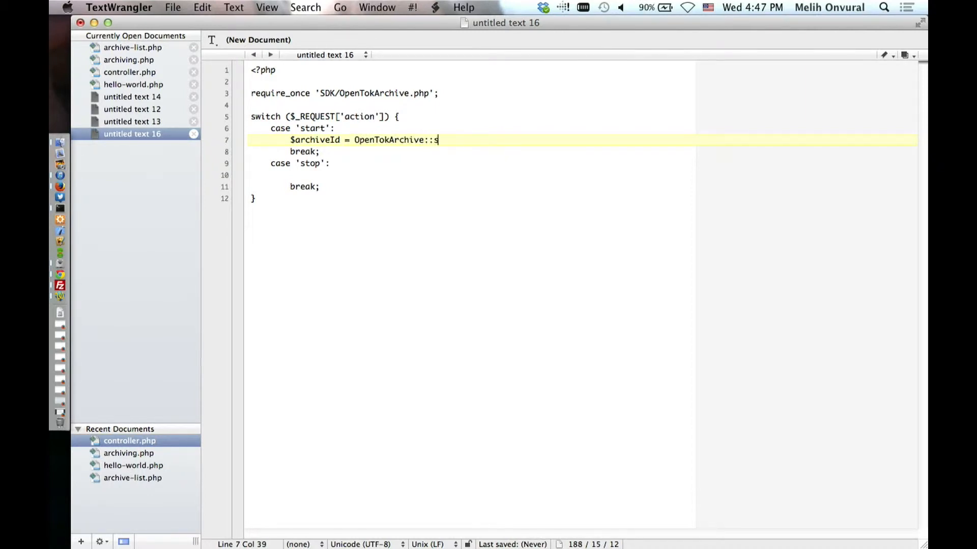
type("tartArchive")
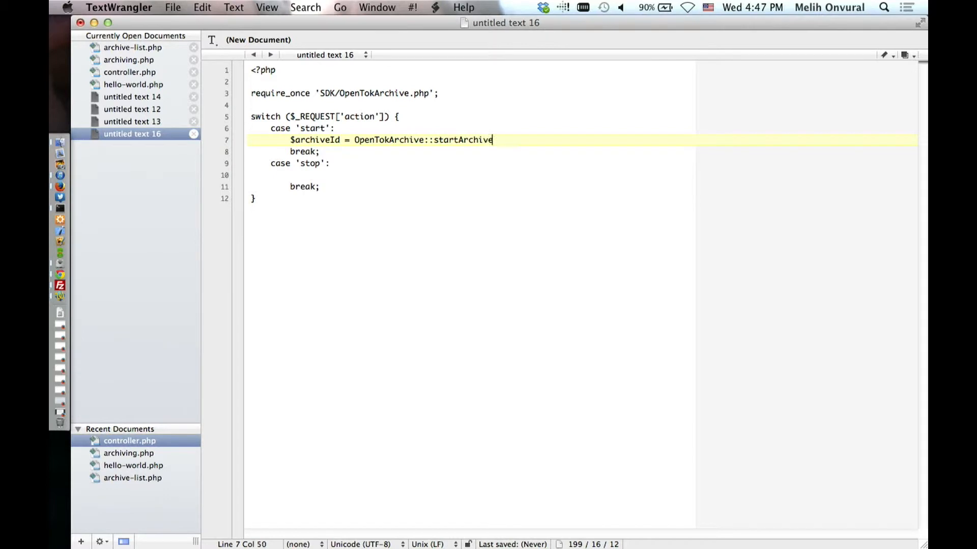
type("($_REQUEST[")
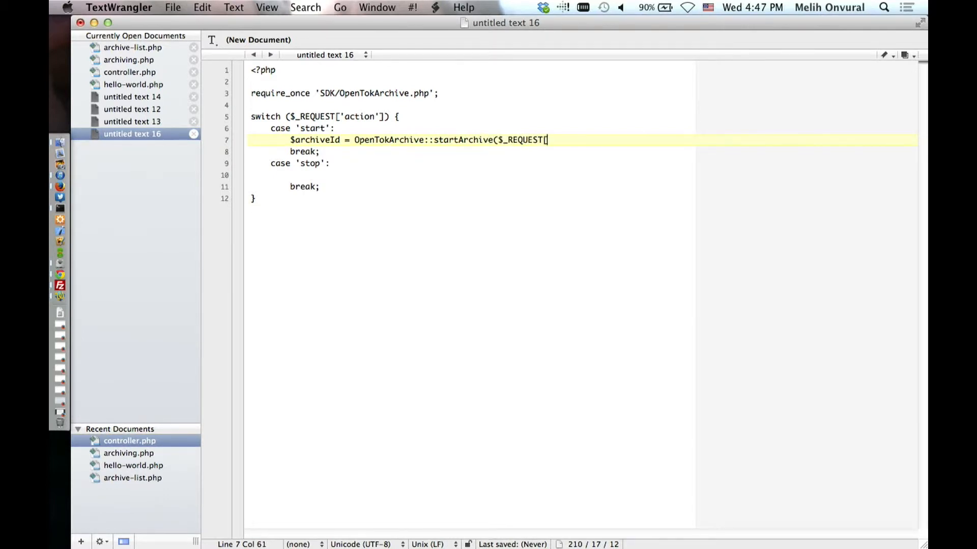
type("'sessionId")
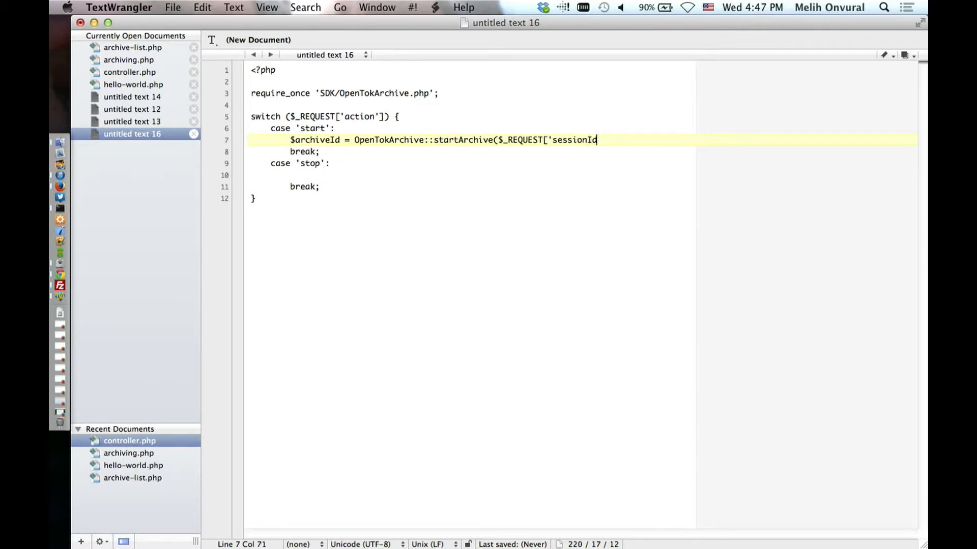
type("']);")
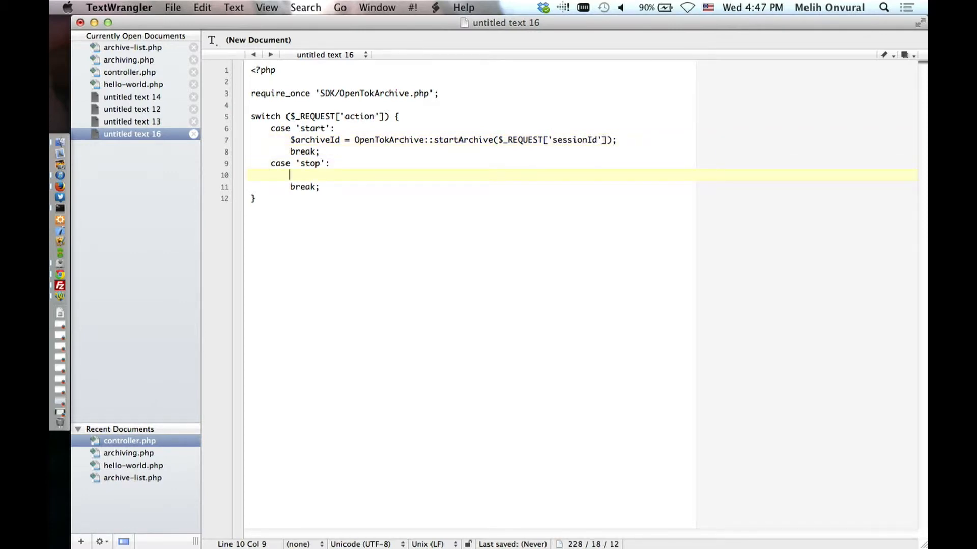
Step: Make the stop case call OpenTokArchive::stopArchive($_REQUEST['archiveId'])
type("OpenTokA")
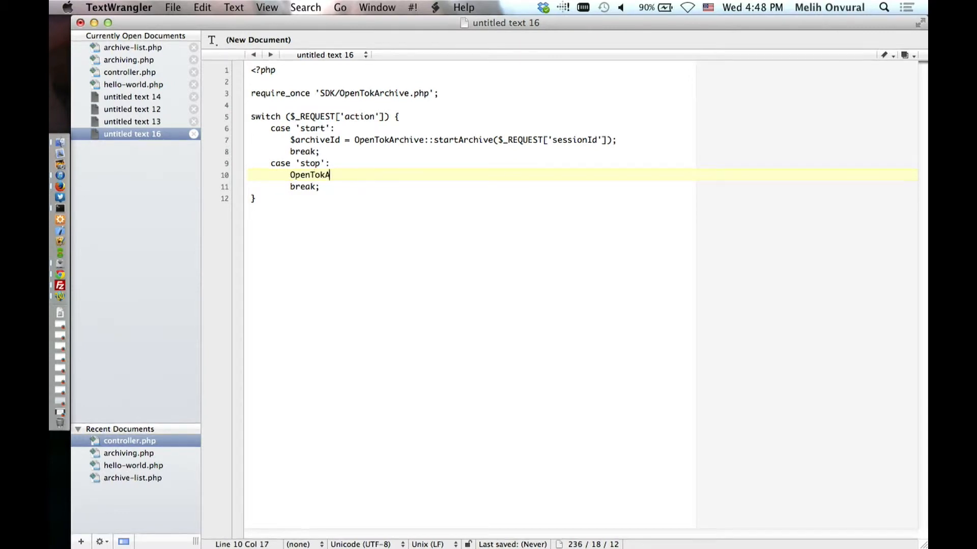
type("rchive::")
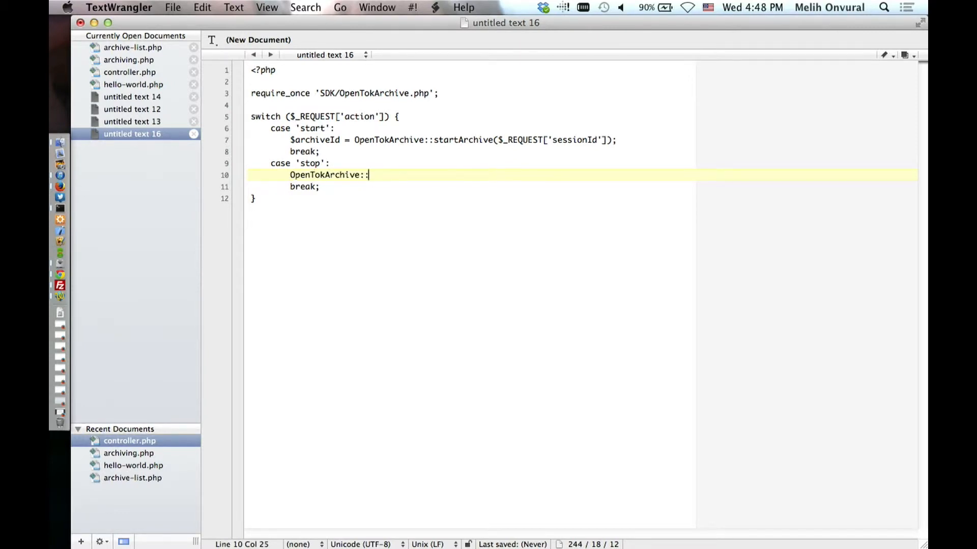
type("stopArchive")
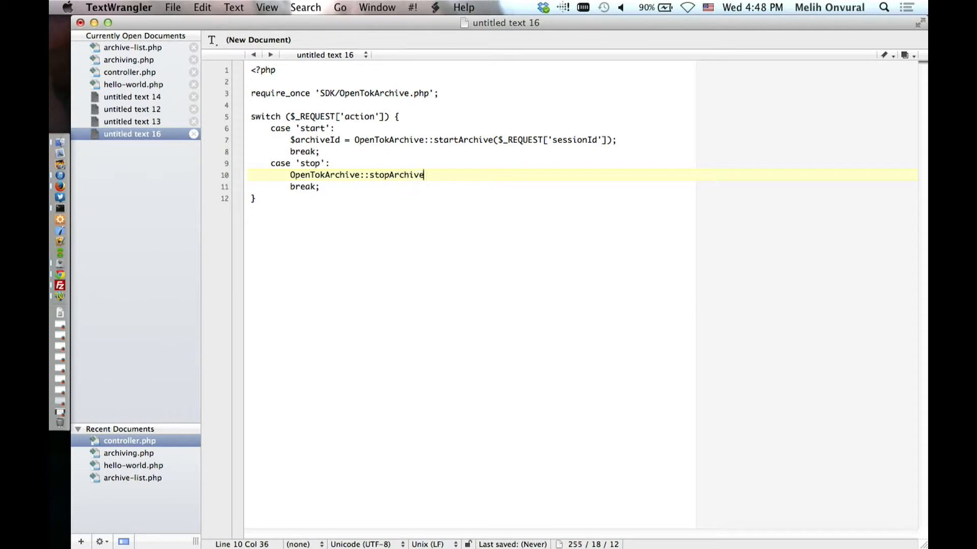
type("($_R")
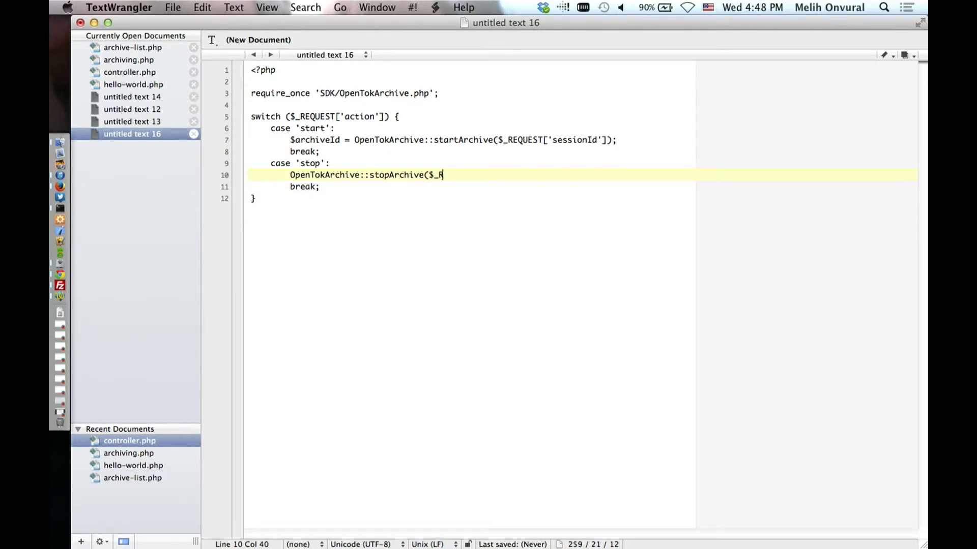
type("EQUEST['st")
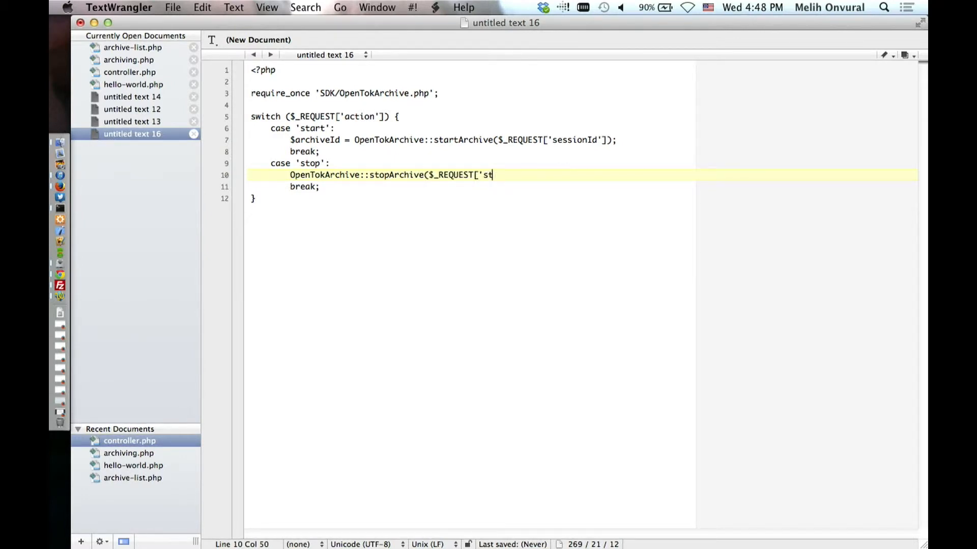
type("archiveId']")
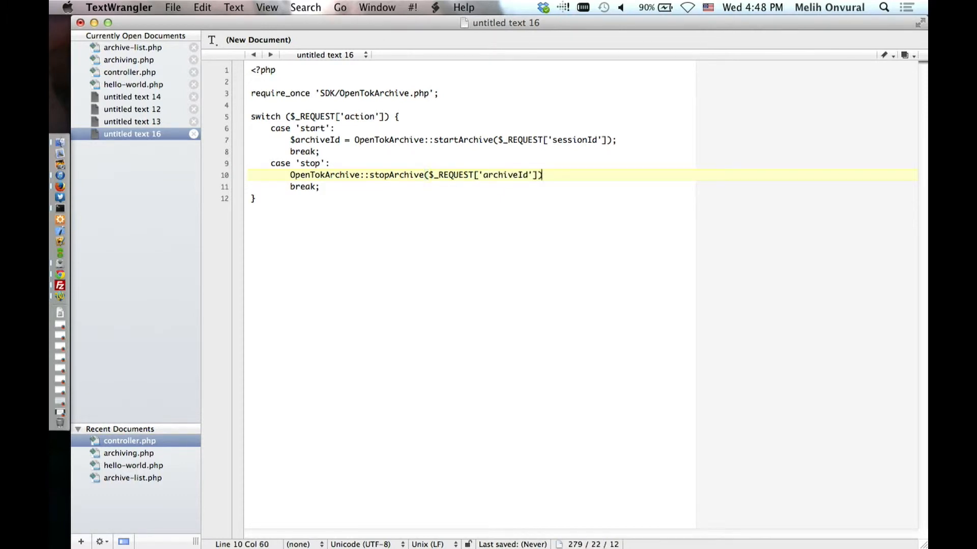
type(";")
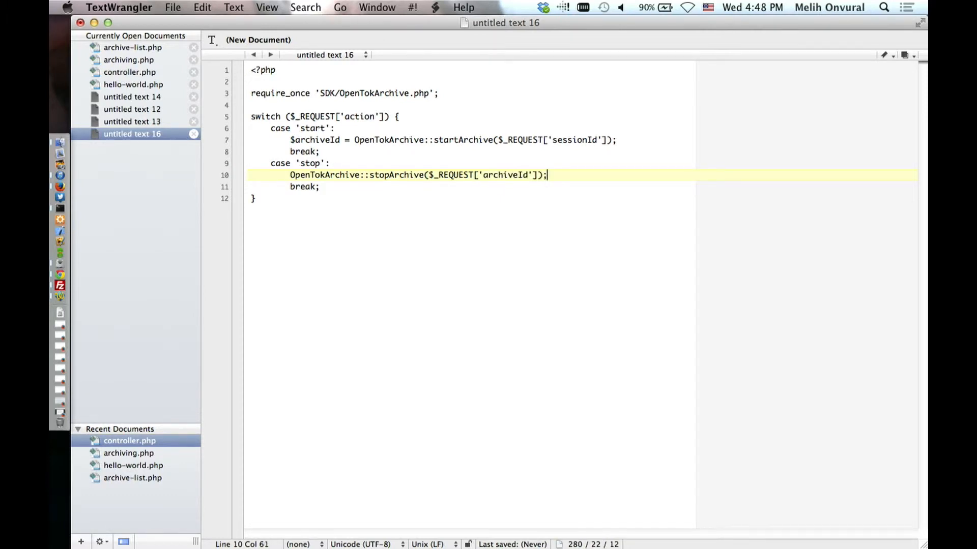
Step: Add 'return true;' to both the start and stop cases
type("retu")
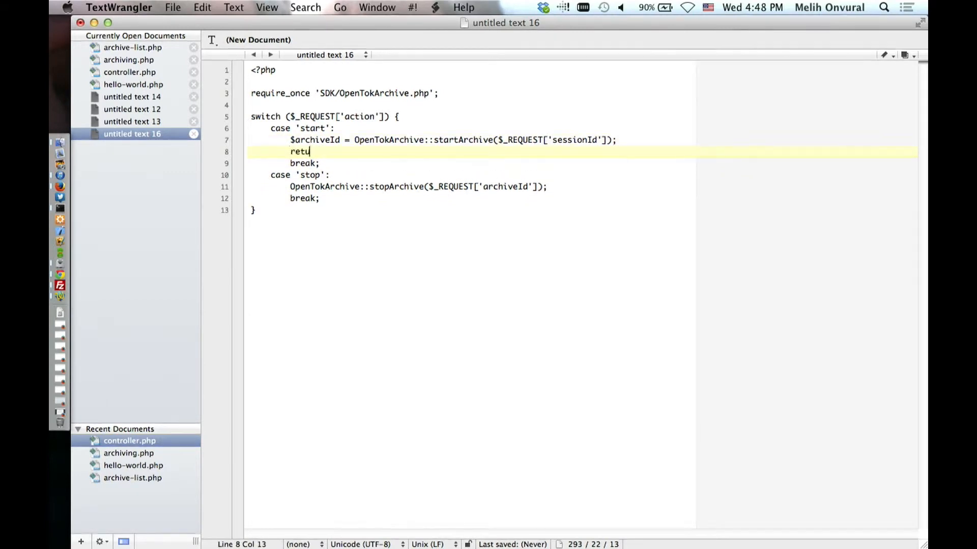
type("rn true;")
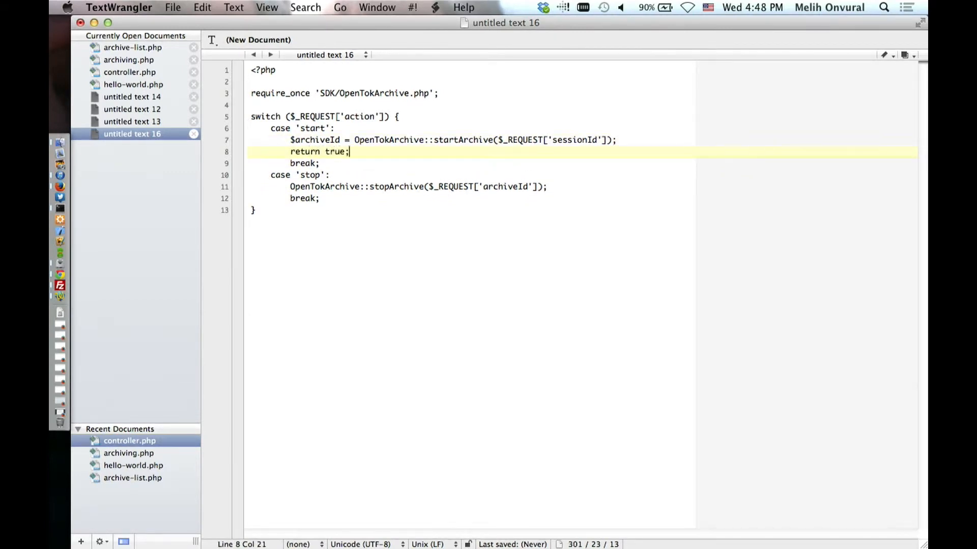
left_click(546, 186)
type("return true")
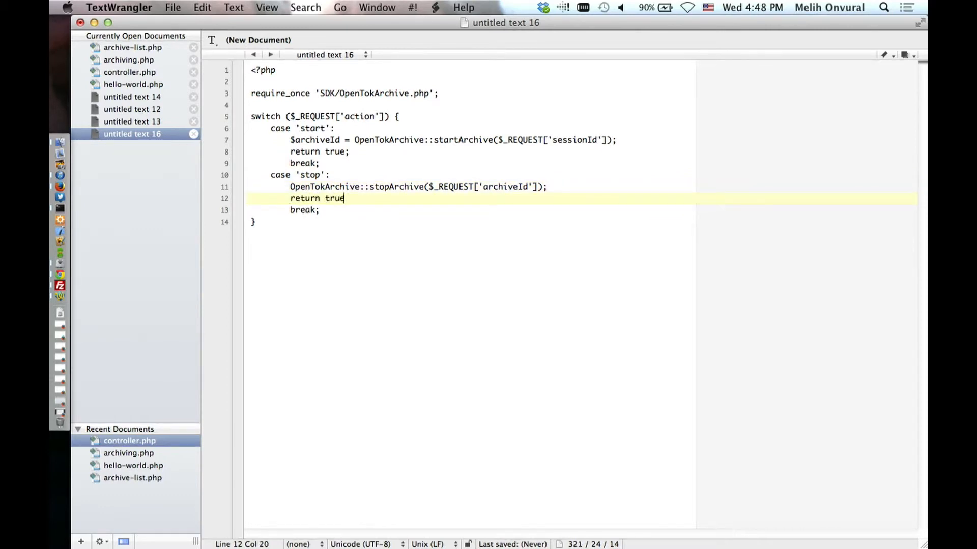
type(";")
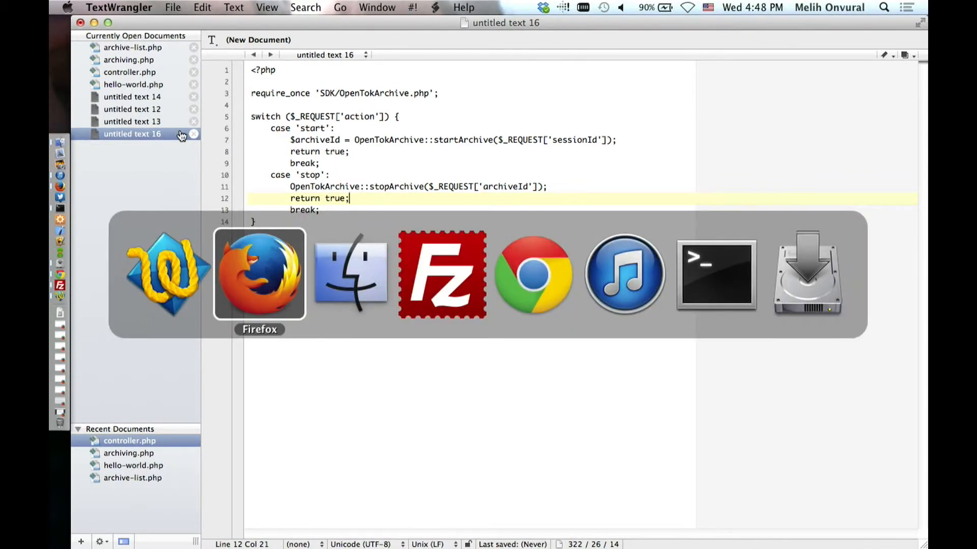
Step: Load archive-list.php from the archiving-demo folder in a new Firefox tab
left_click(260, 273)
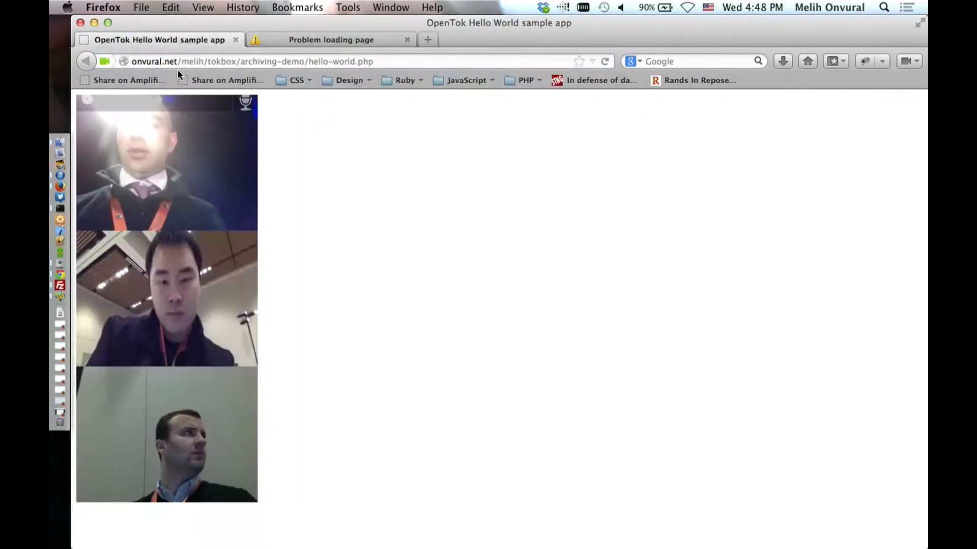
left_click(427, 40)
type("onvural.net/melih/tokbox/archiving-demo/")
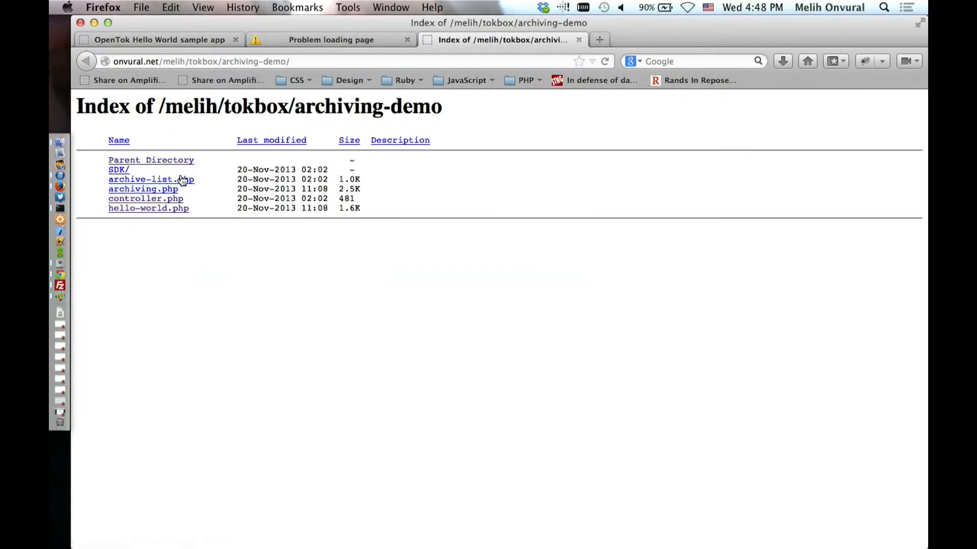
left_click(147, 180)
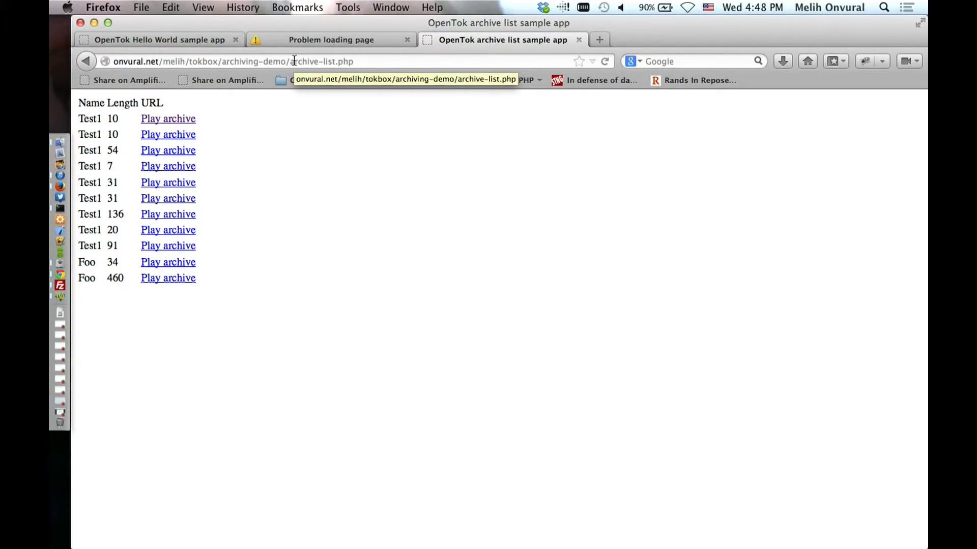
Step: Play the first Test1 archive, then go to the archiving.php sample page
left_click(168, 119)
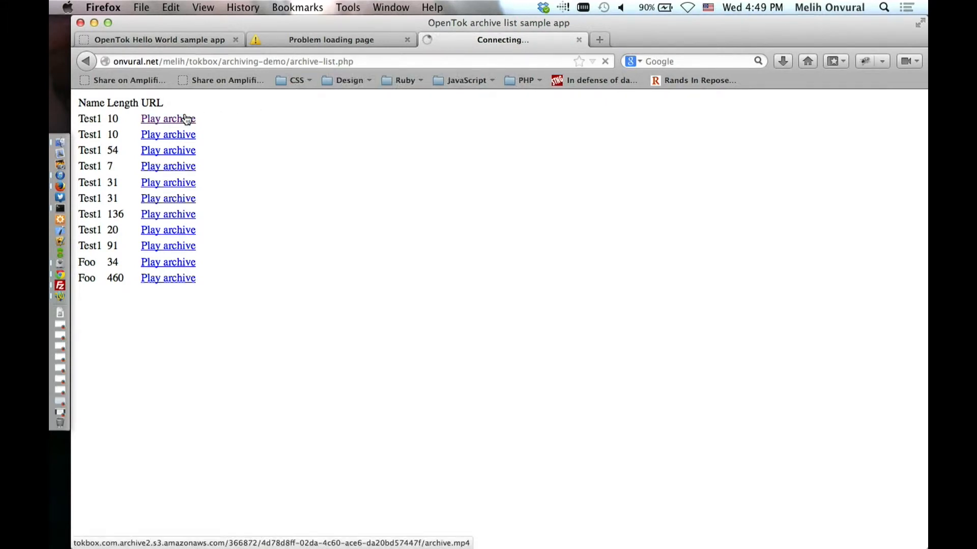
left_click(168, 118)
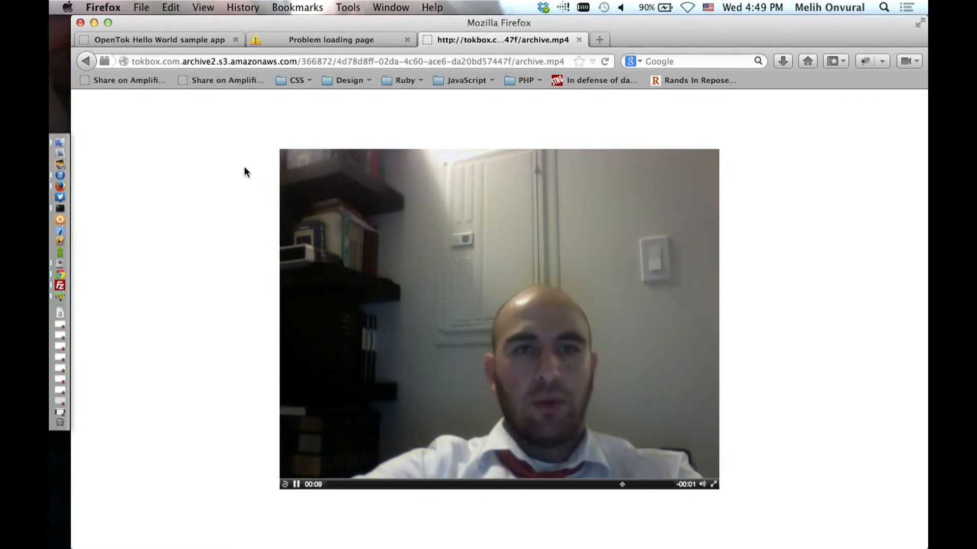
left_click(152, 40)
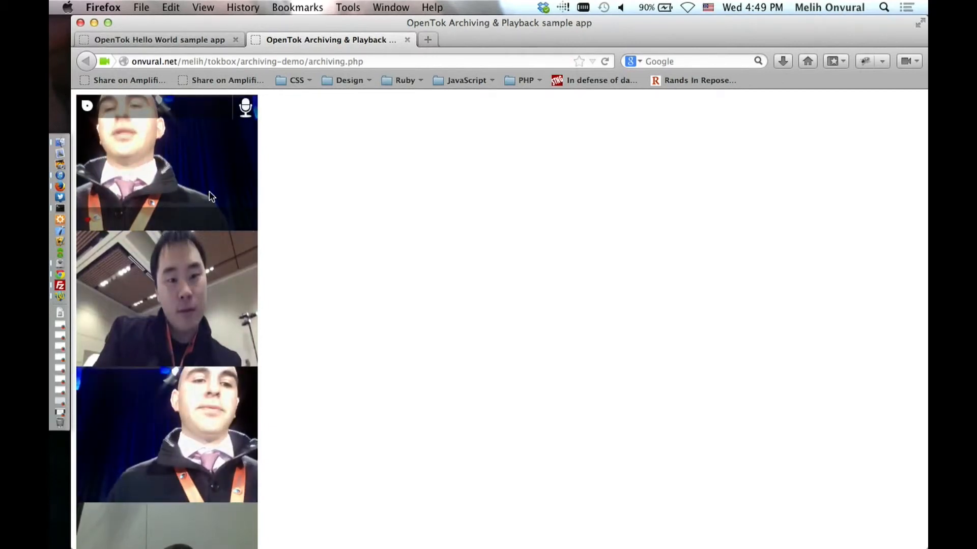
Step: Scroll down the live group session on the Archiving & Playback page
scroll("down", 3)
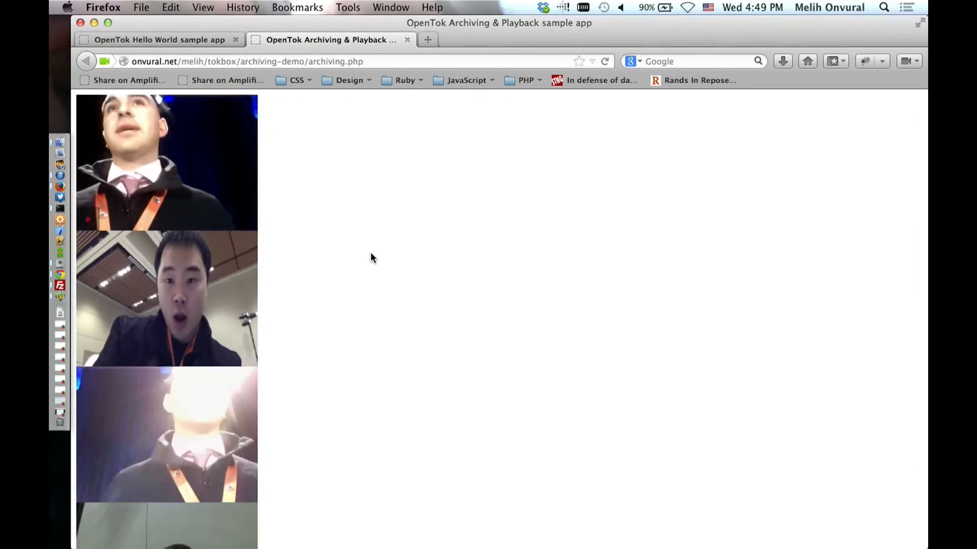
mouse_move(324, 245)
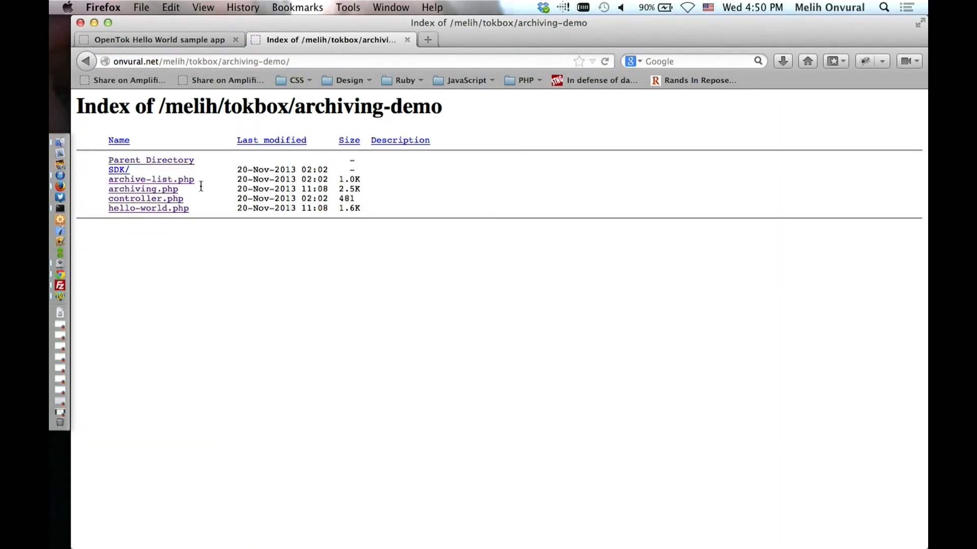
Step: Check archive-list.php for the new OpenTokArchivingDemo entry, then return to Hello World
left_click(151, 179)
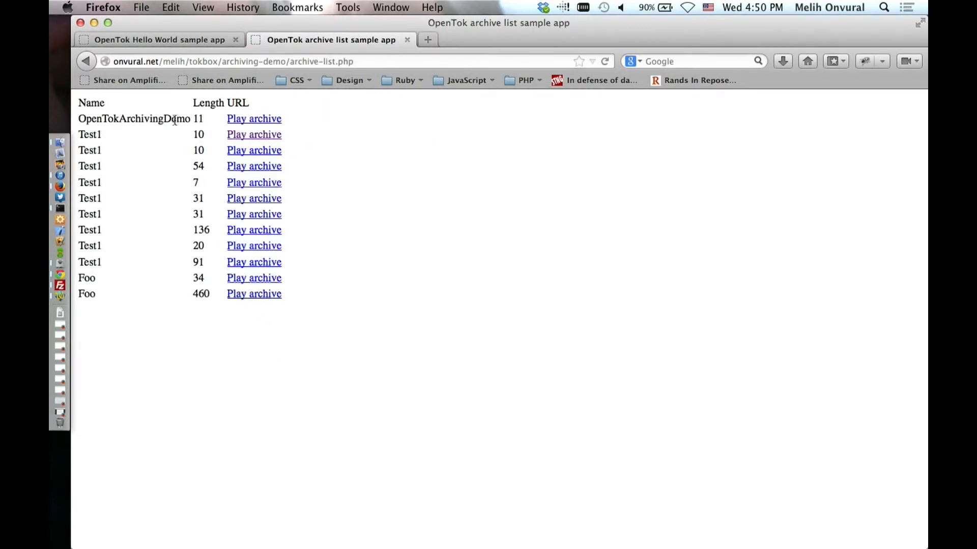
left_click(253, 118)
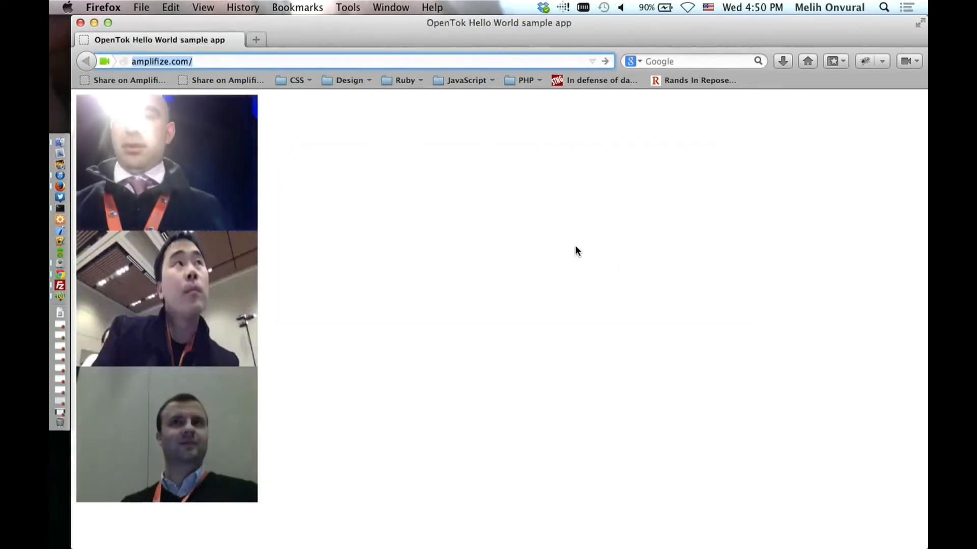
Step: Load the archiving-demo folder index in the remaining tab
left_click(256, 40)
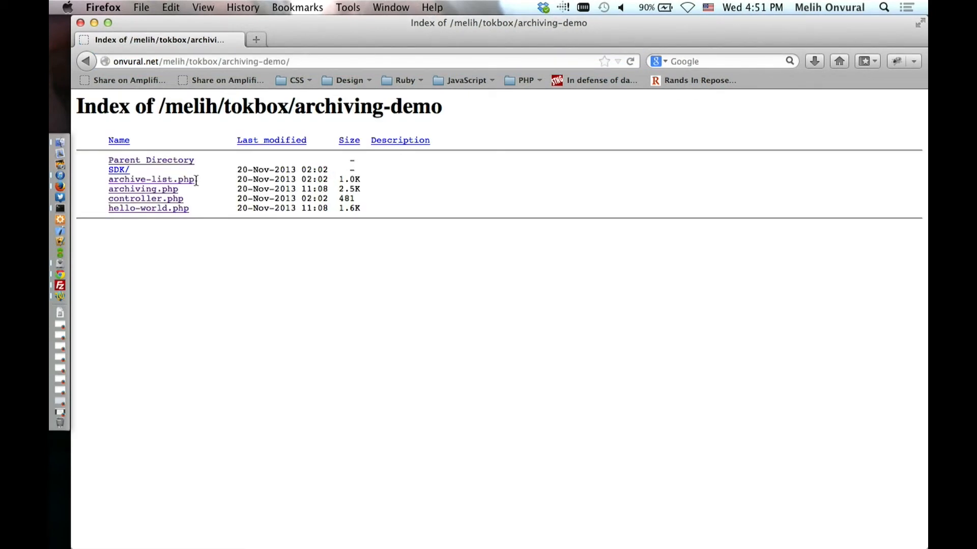
Step: Open archive-list.php and play the top OpenTokArchivingDemo recording
left_click(148, 180)
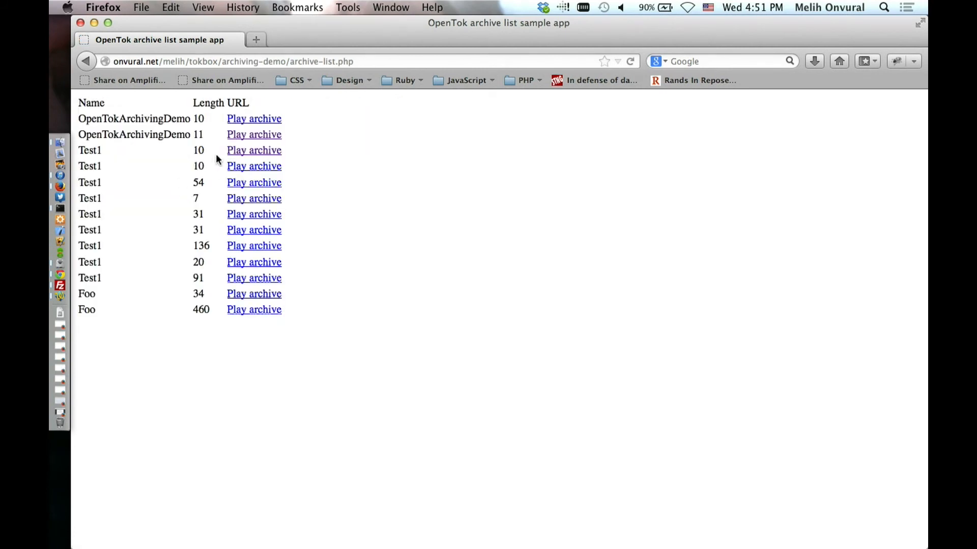
left_click(254, 150)
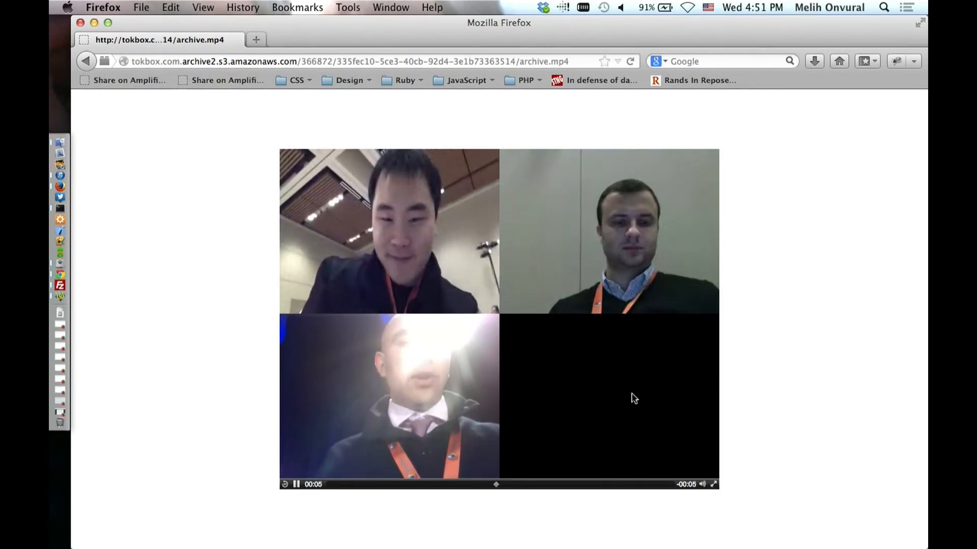
mouse_move(669, 384)
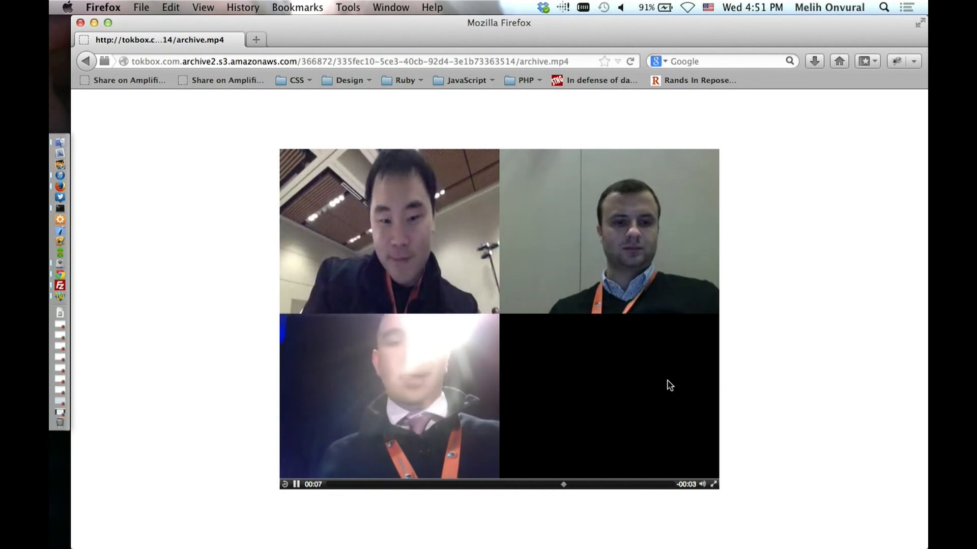